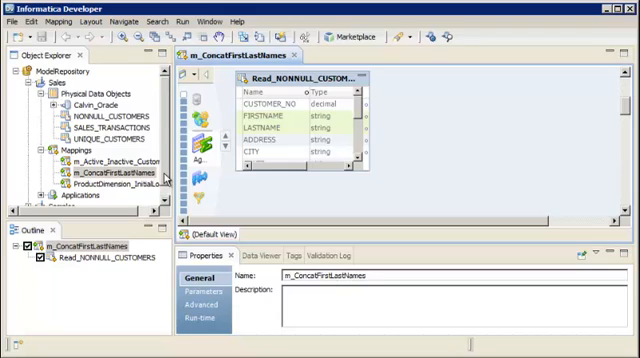
{"action": "mouse_move", "coordinate": [404, 98]}
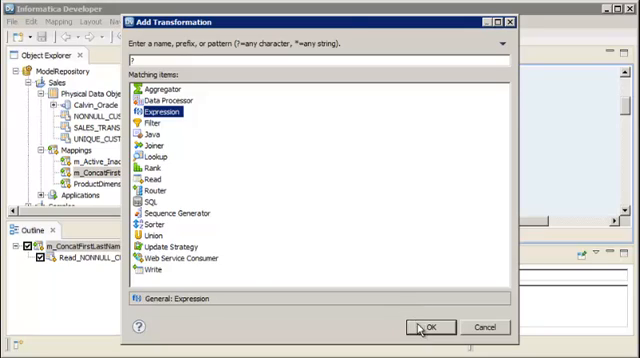
Add an Expression transformation next to the NONNULL_CUSTOMERS source.
{"action": "left_click", "coordinate": [418, 327]}
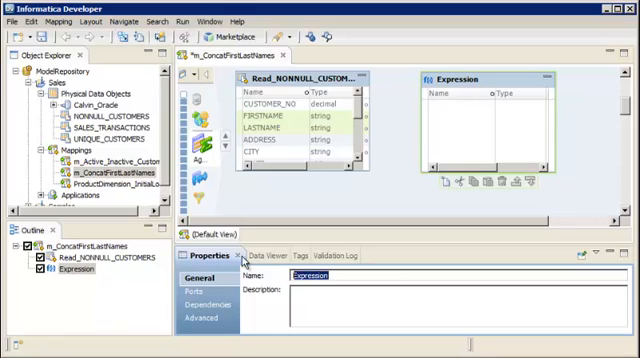
Name the Expression transformation EXP_ConcatenateFullName.
{"action": "type", "text": "EXP_ConcatenateF"}
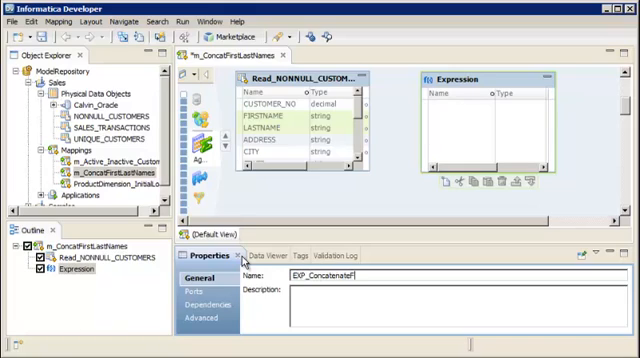
{"action": "type", "text": "ullName"}
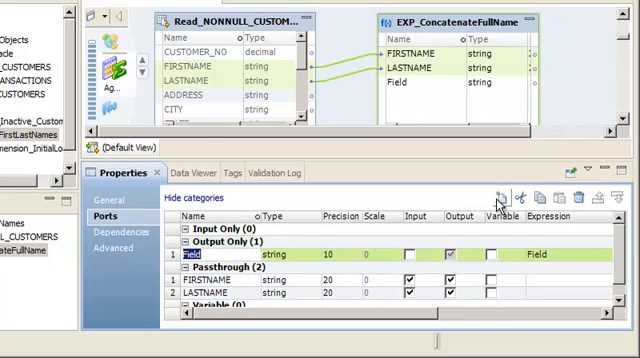
Add an output port named FULLNAME with precision 41.
{"action": "type", "text": "FULL"}
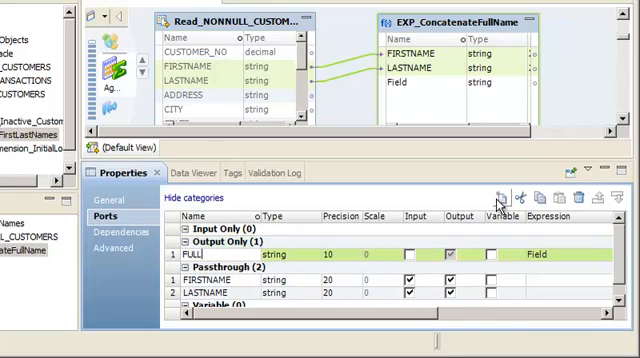
{"action": "type", "text": "NAME"}
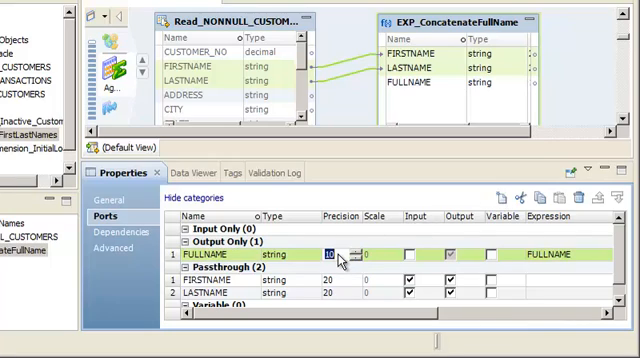
{"action": "type", "text": "41"}
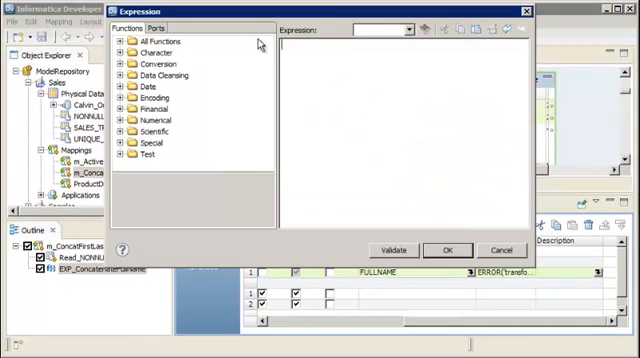
Set FULLNAME's expression to CONCAT( CONCAT(FIRSTNAME, ' '), LASTNAME ), validate and confirm.
{"action": "type", "text": "CONCAT( CONCAT(FIRSTNAME, ' '), LASTNAME )"}
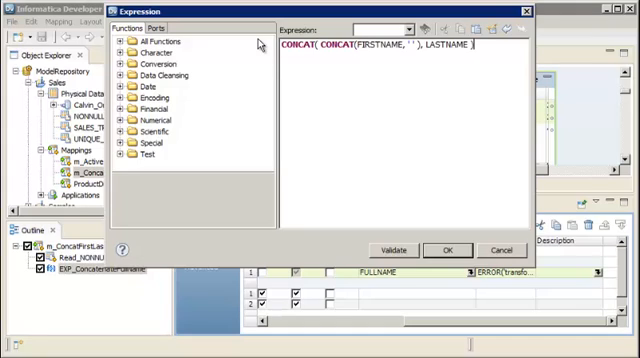
{"action": "mouse_move", "coordinate": [302, 115]}
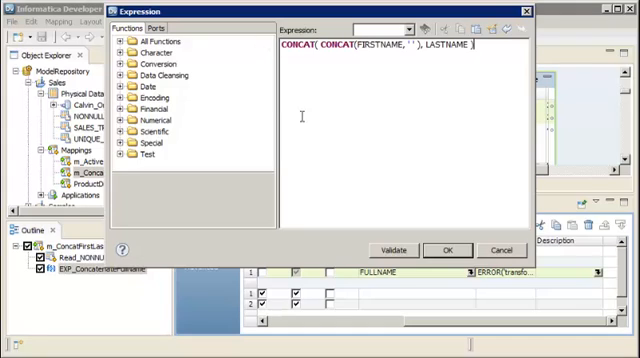
{"action": "left_click", "coordinate": [393, 249]}
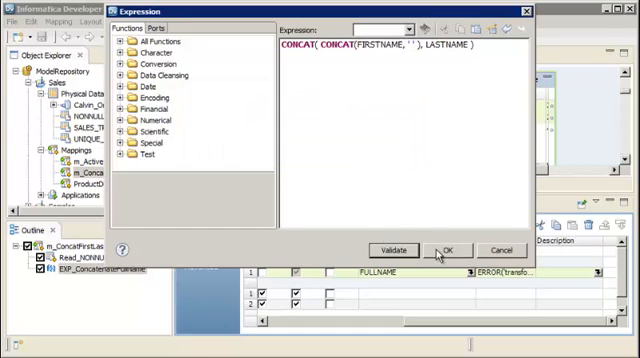
{"action": "left_click", "coordinate": [448, 249]}
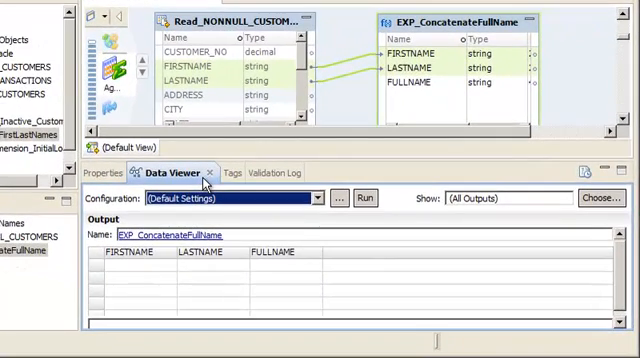
{"action": "mouse_move", "coordinate": [253, 190]}
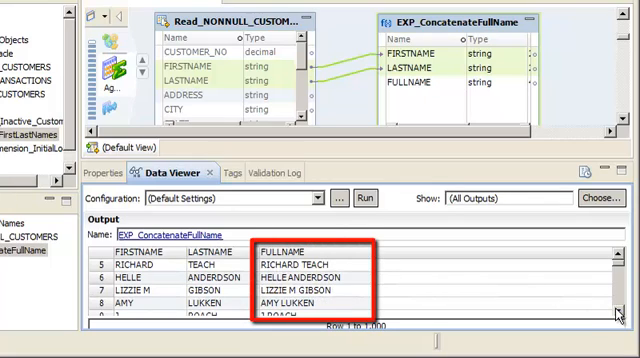
{"action": "scroll", "scroll_direction": "down", "scroll_amount": 3}
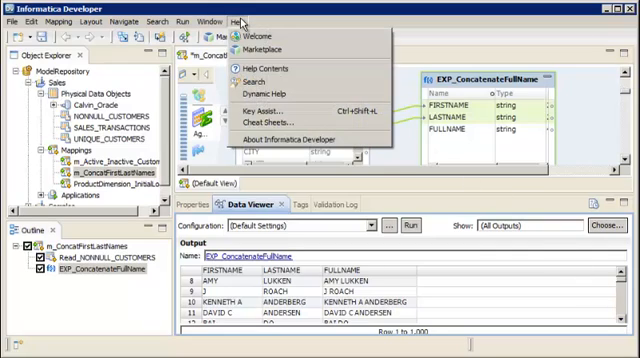
{"action": "mouse_move", "coordinate": [280, 125]}
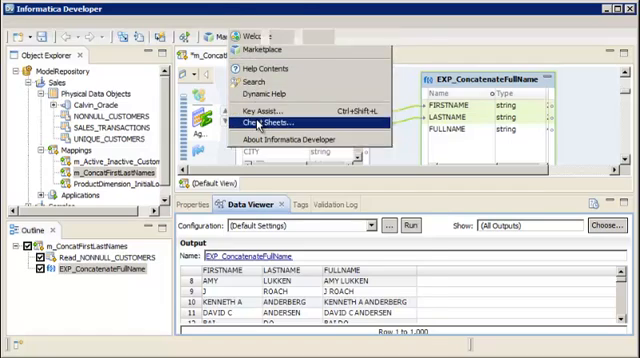